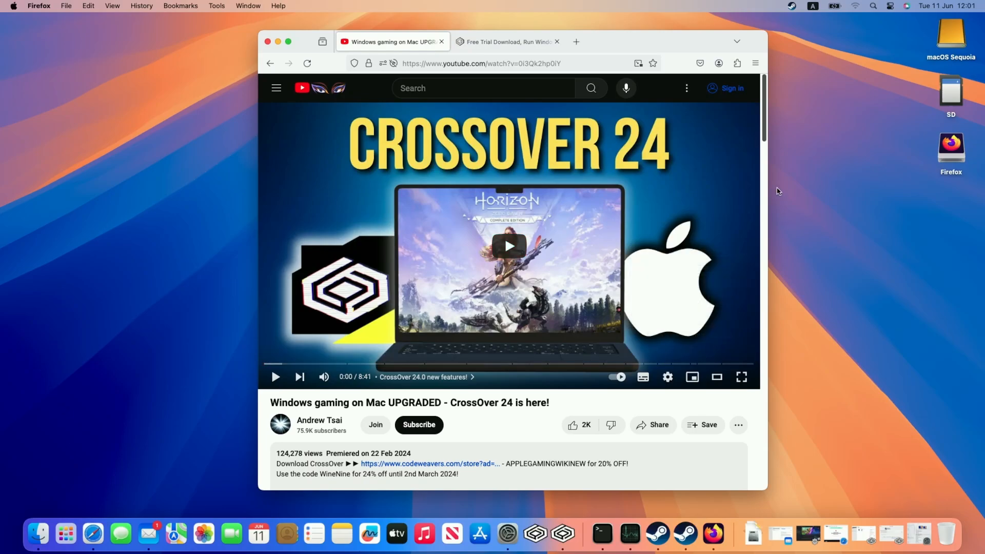
mouse_move(765, 134)
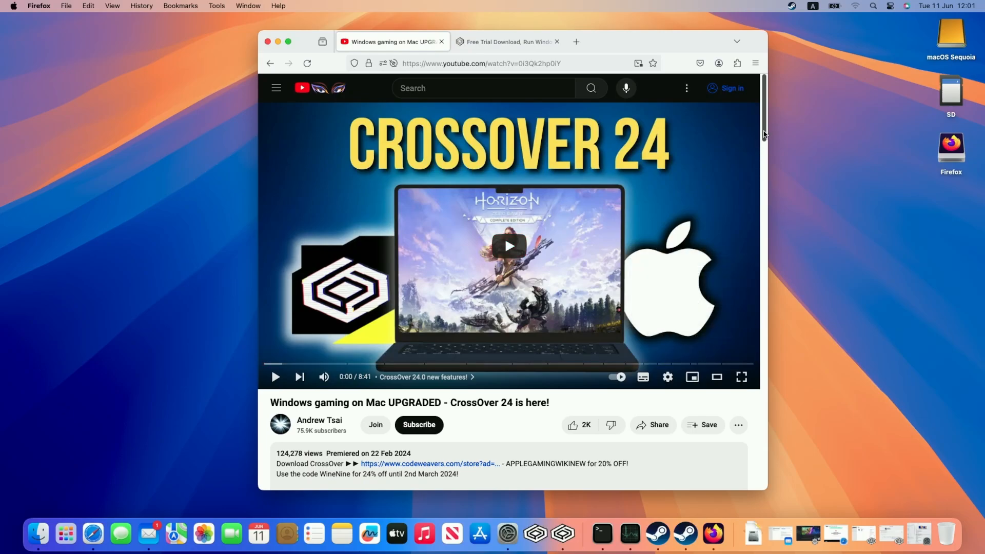
mouse_move(374, 467)
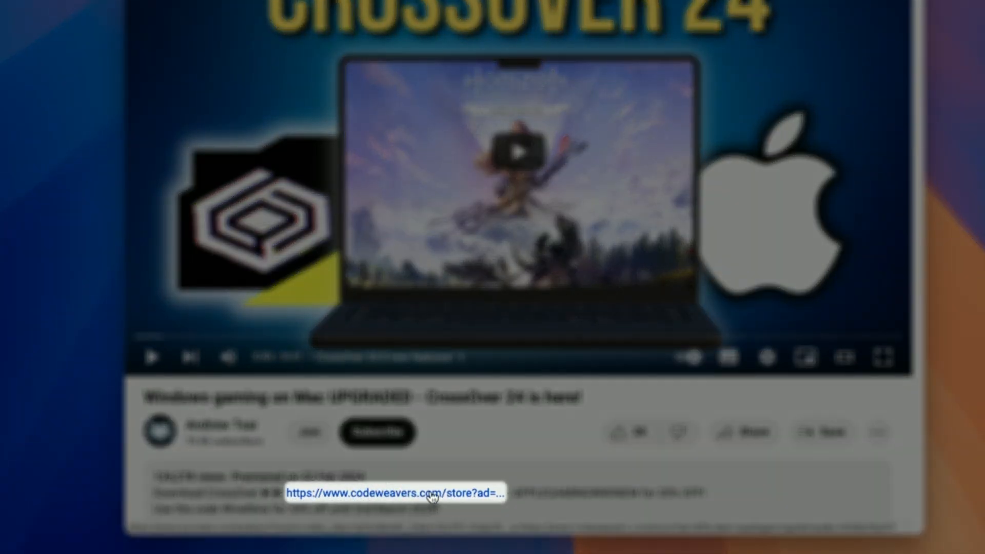
Apply promo code APPLEGAMINGWIKINEW in the CodeWeavers Store, bringing CrossOver + to £48.
click(431, 495)
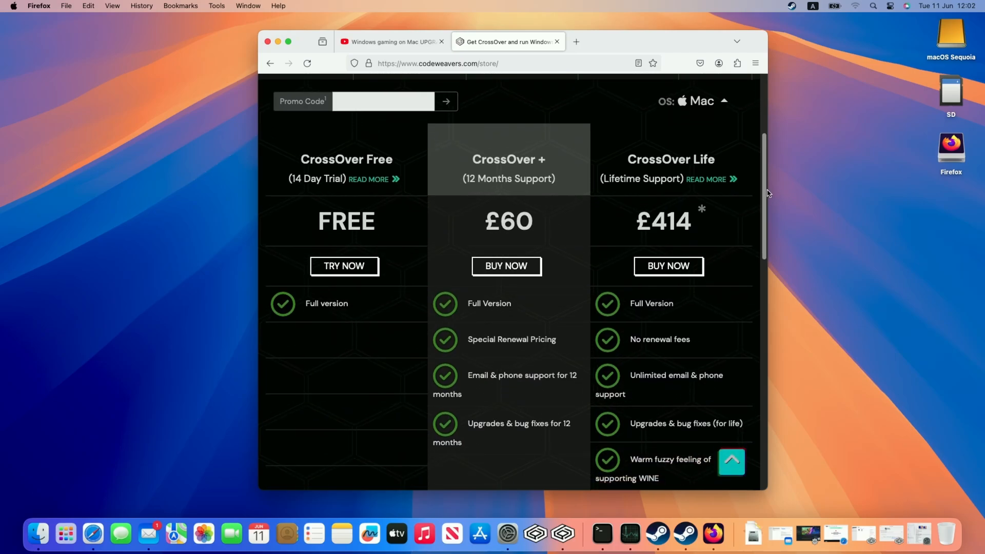
click(383, 96)
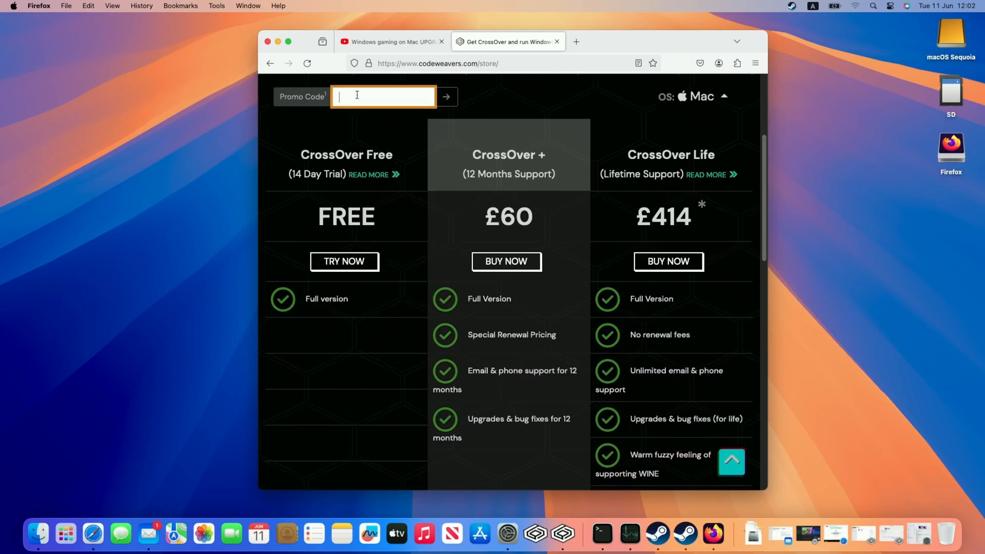
text(APPLEGAMINGWIKINEW)
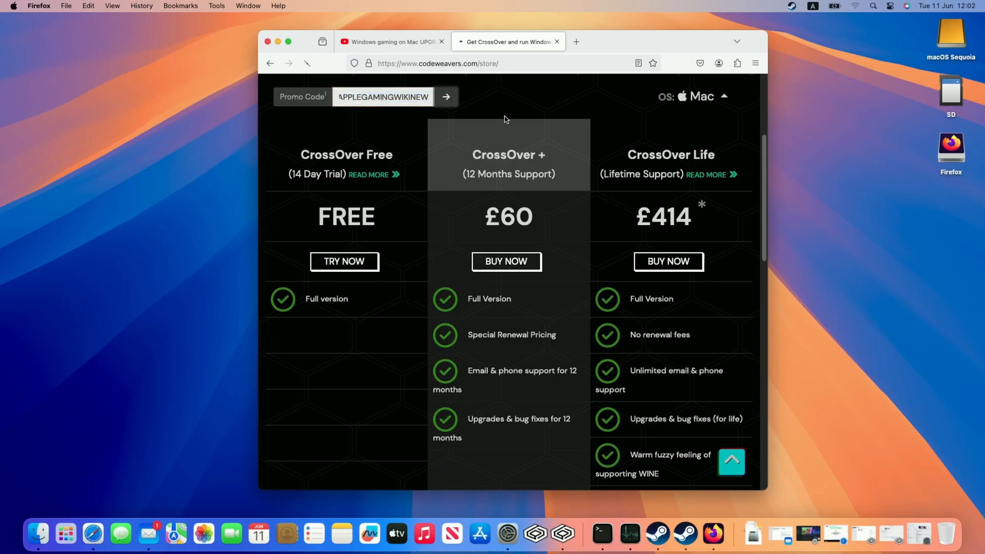
click(446, 97)
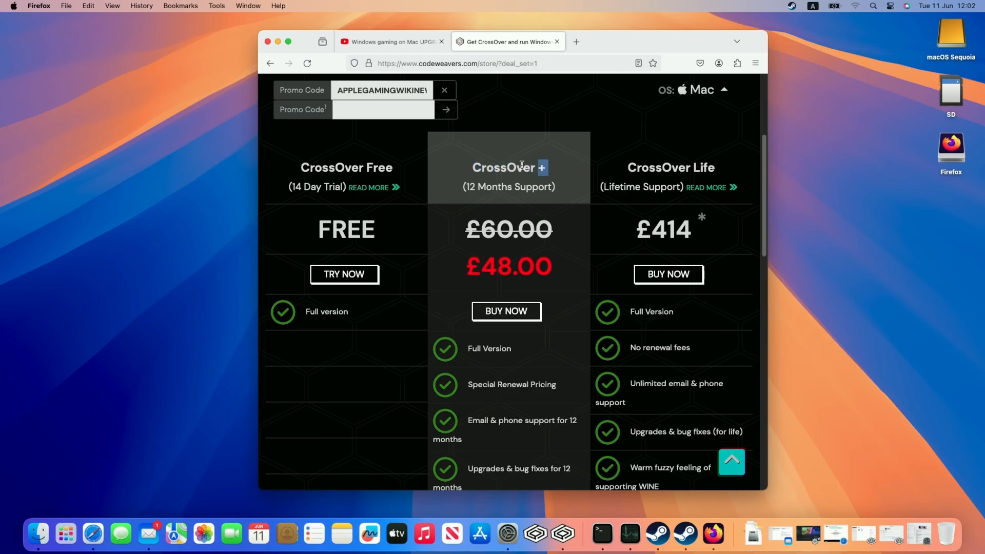
mouse_move(547, 209)
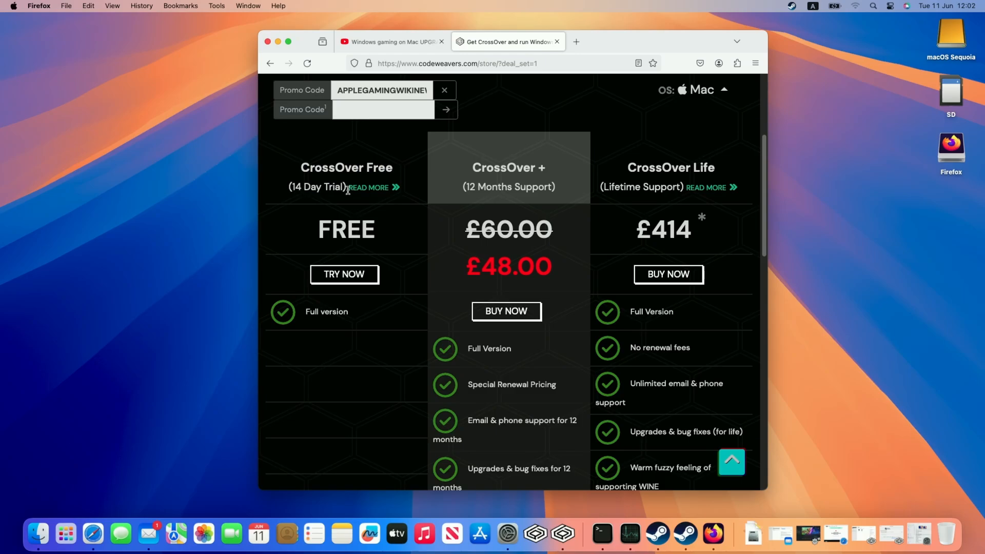
mouse_move(358, 281)
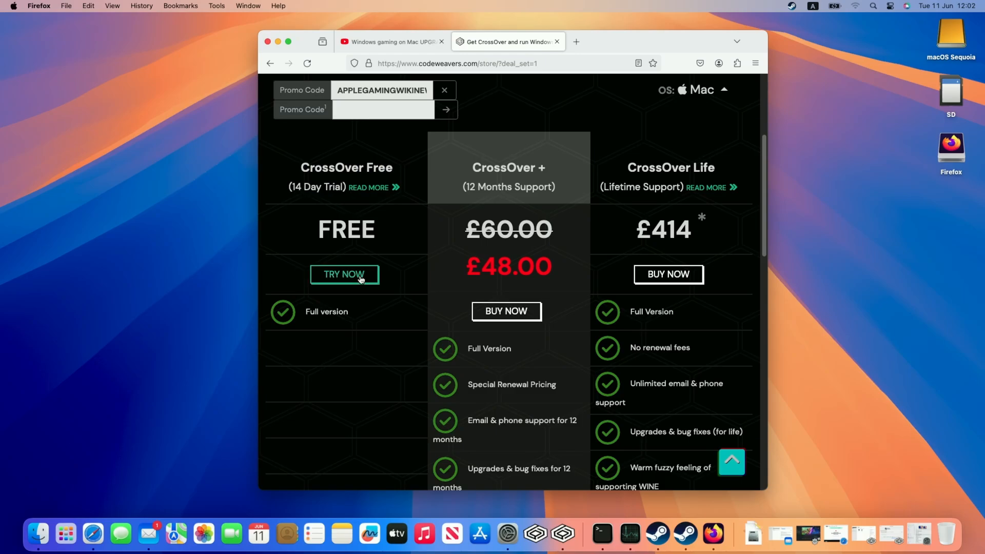
Choose the free 14-day CrossOver trial and download it to Downloads.
click(345, 275)
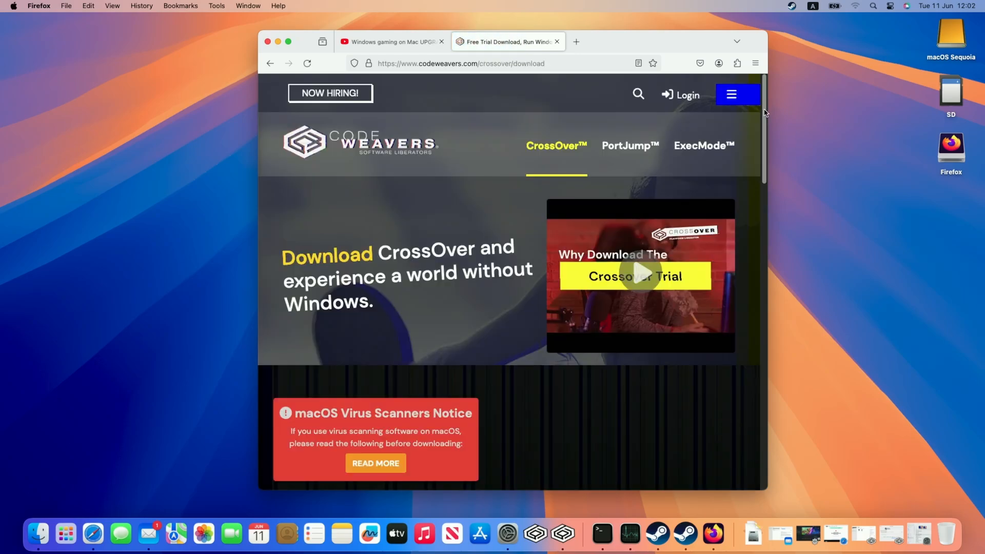
scroll(down, 3)
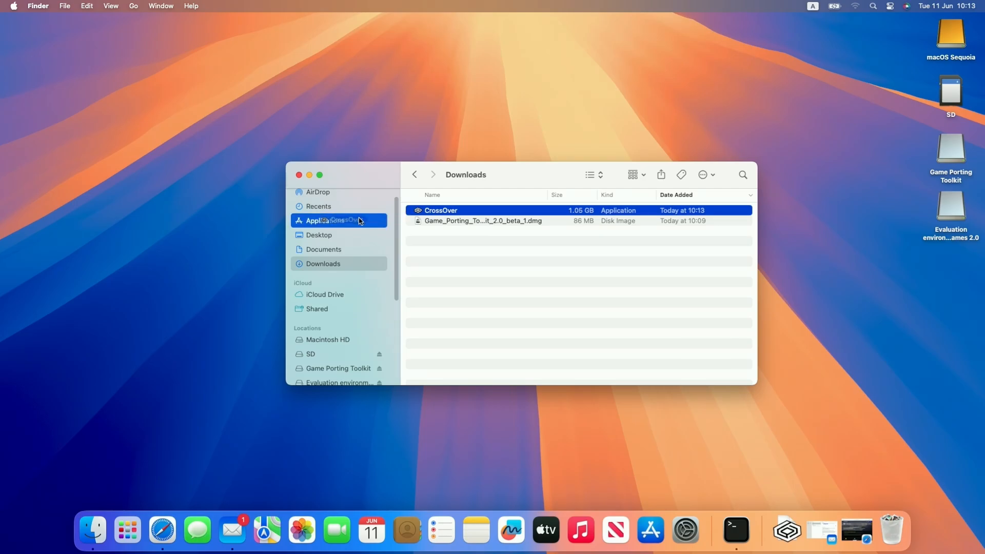
Launch CrossOver from the Applications folder in Finder.
click(325, 221)
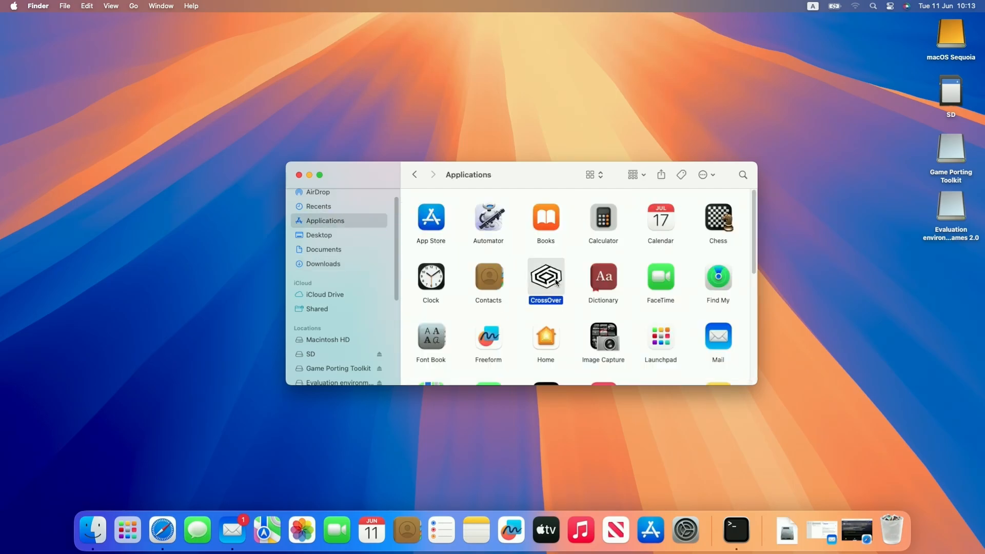
double_click(546, 276)
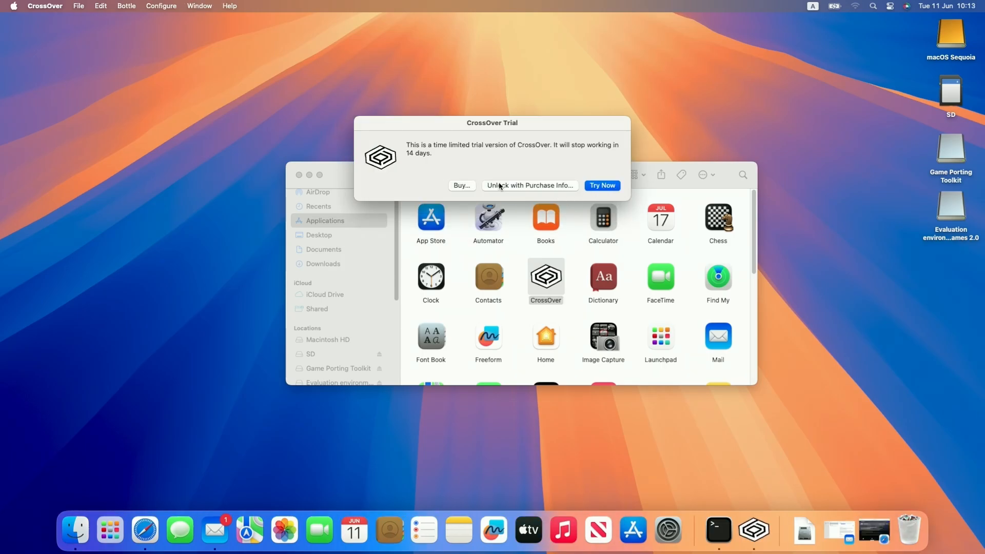
Cancel unlocking with purchase info and continue with the CrossOver trial.
click(529, 185)
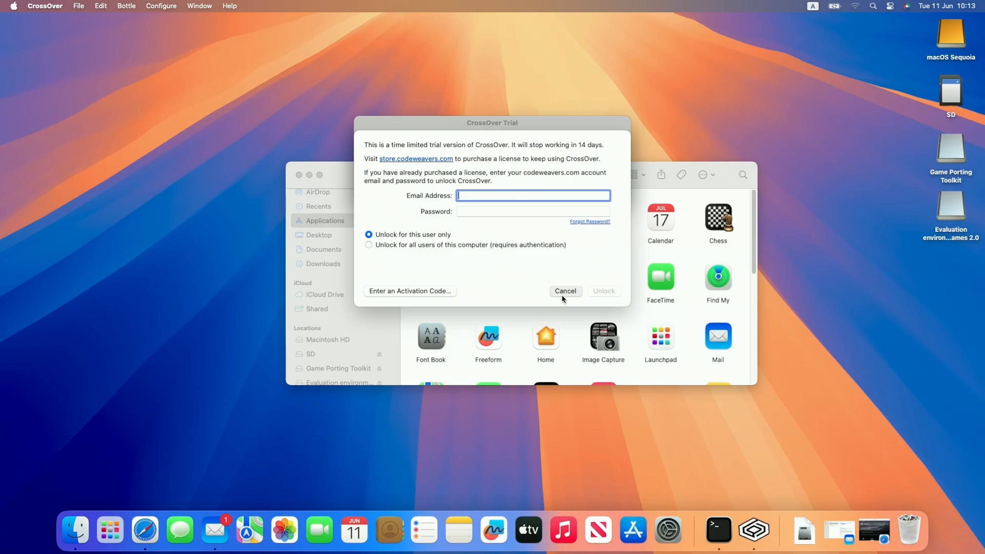
click(566, 291)
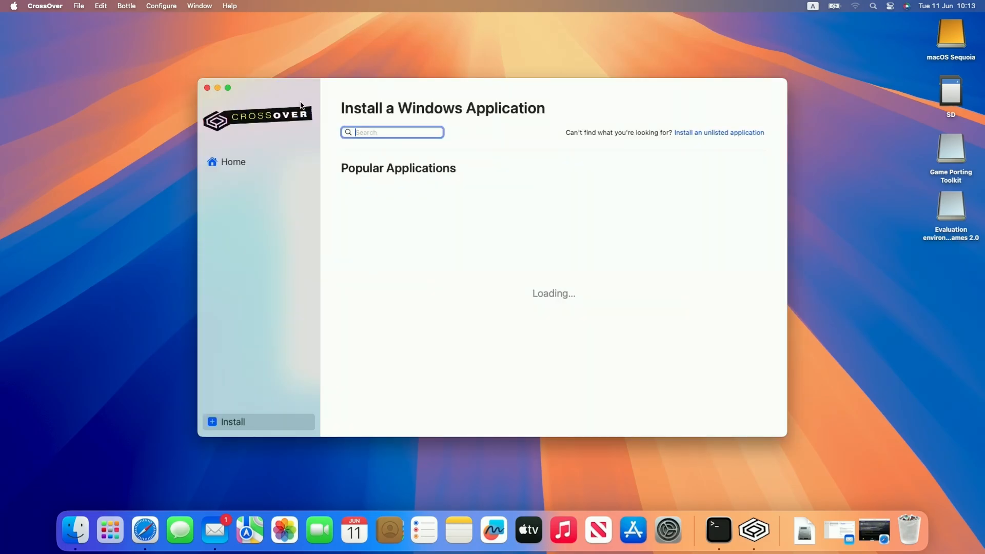
click(44, 6)
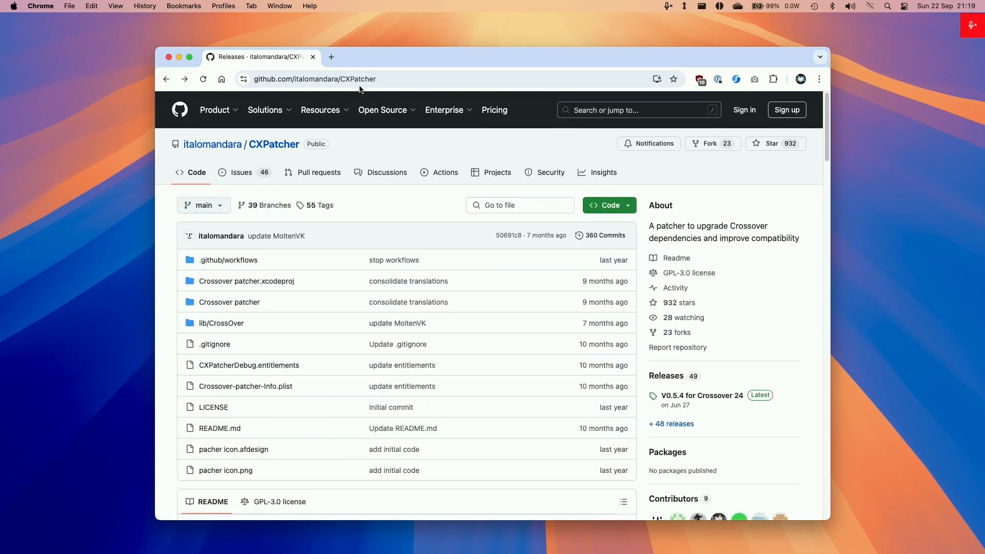
Download CXPatcher.app.zip from the V0.5.6 Prerelease assets on GitHub.
click(335, 79)
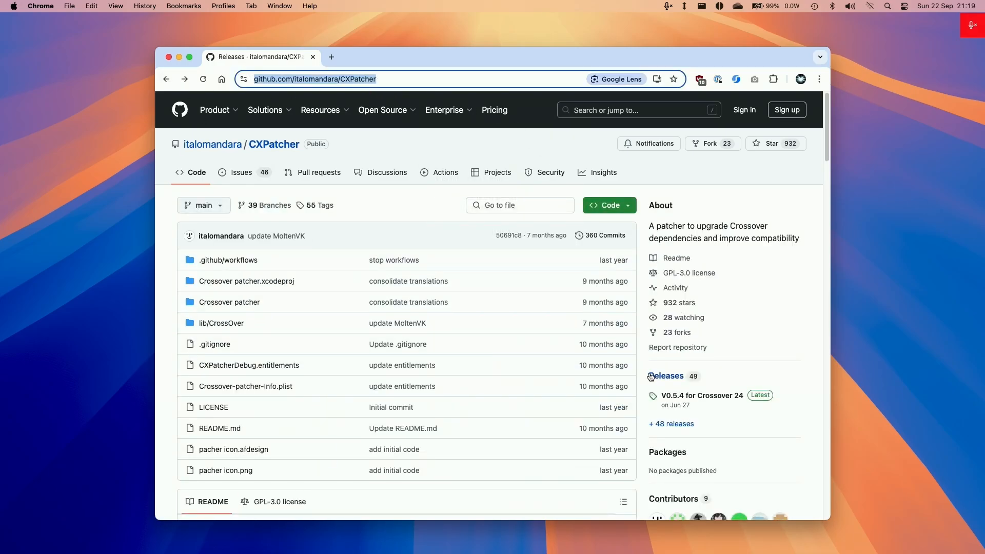
click(668, 376)
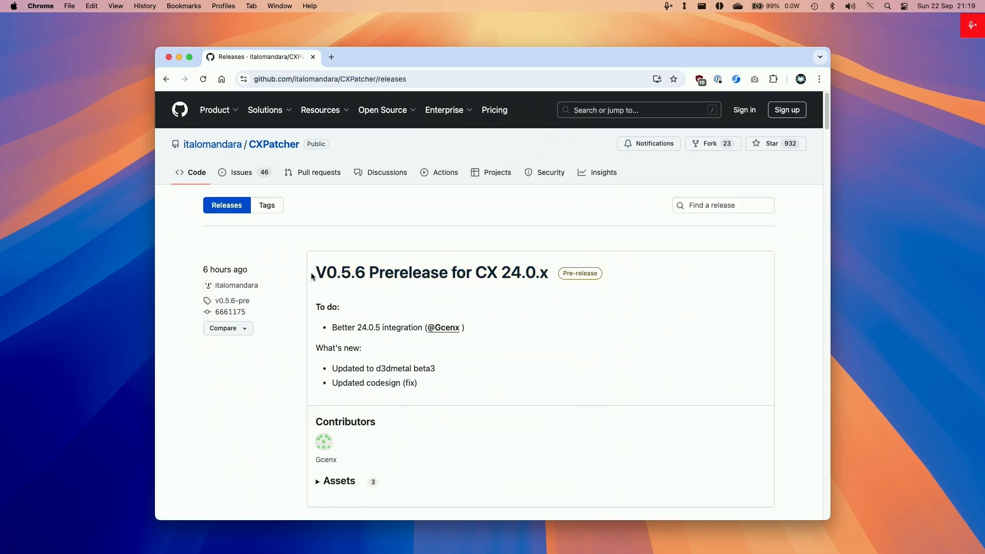
drag(316, 273, 548, 273)
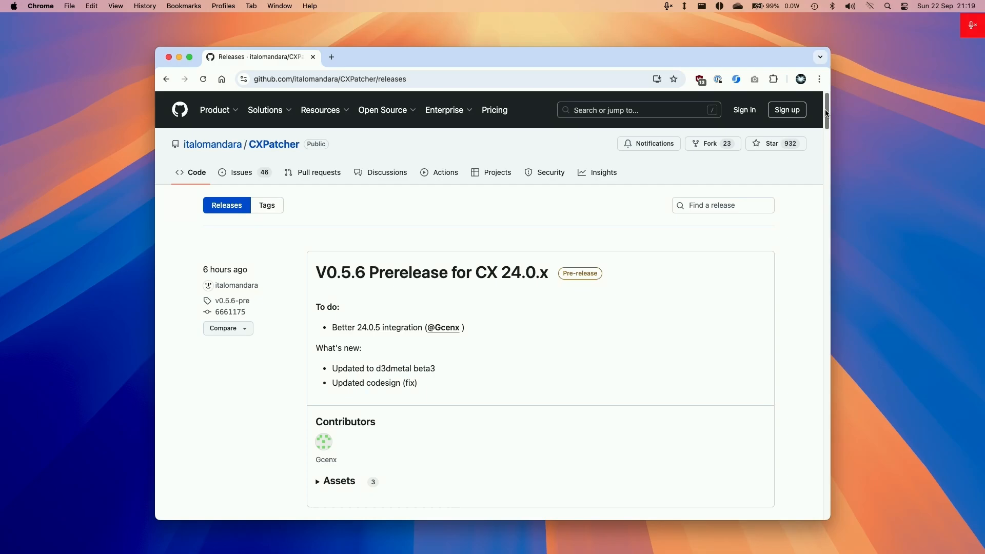
scroll(down, 3)
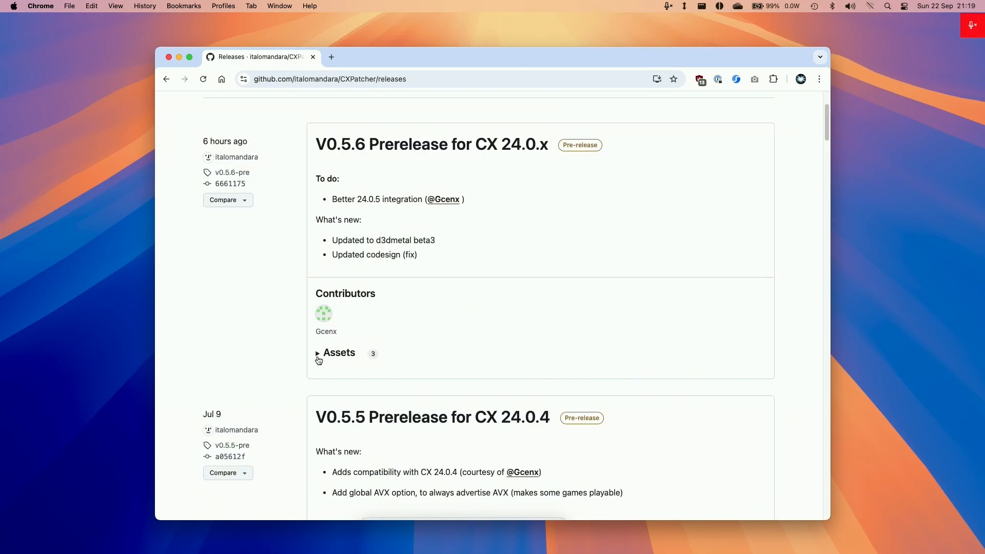
click(338, 353)
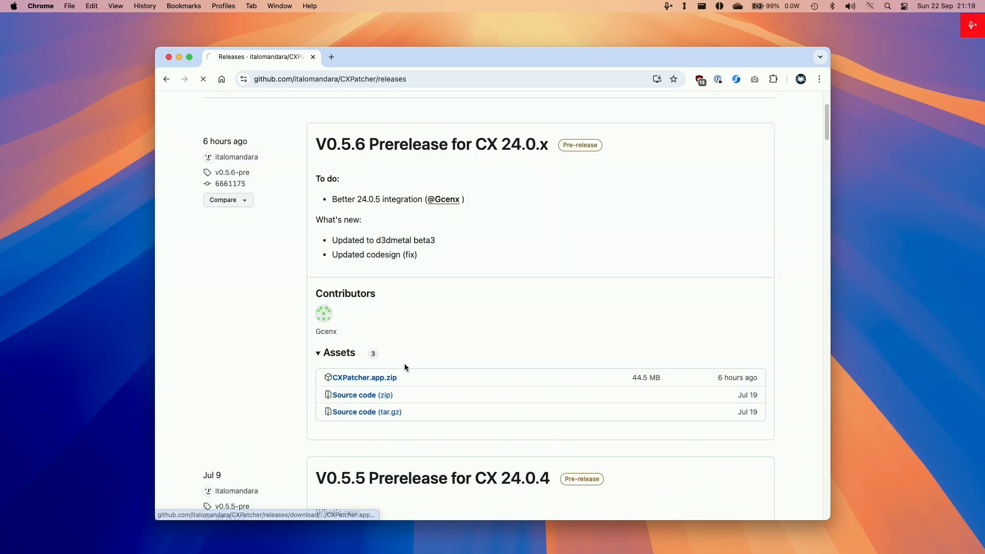
click(364, 377)
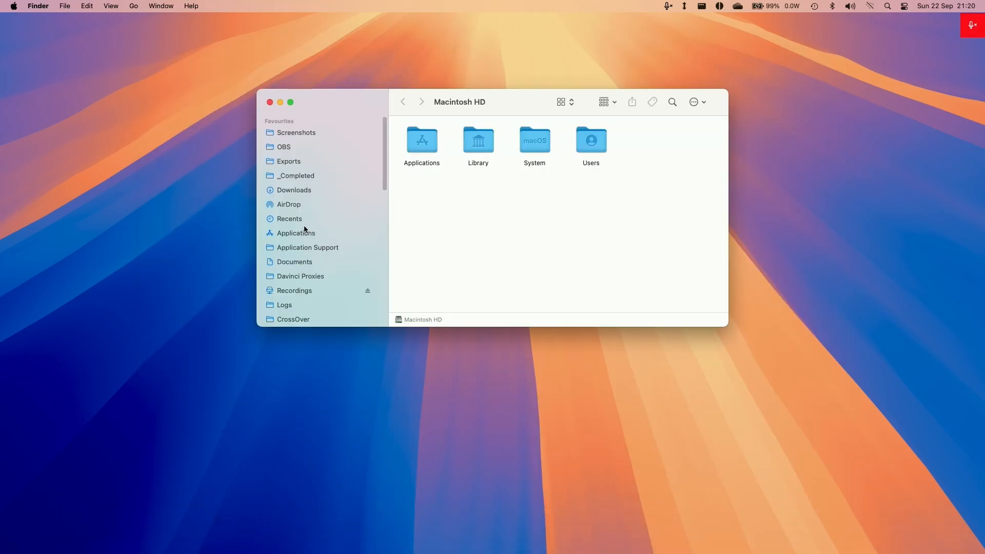
Move CXPatcher from Downloads into Applications and select it there.
click(294, 190)
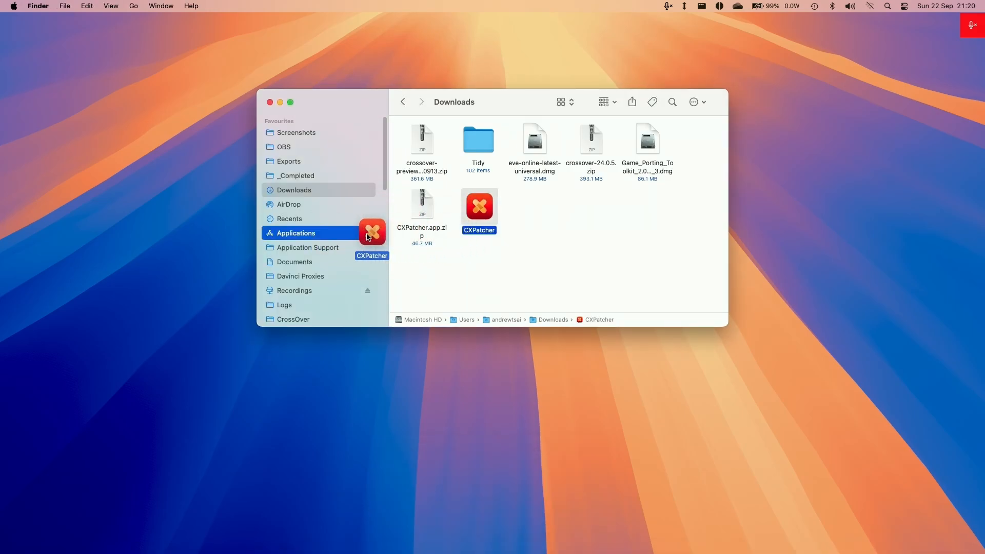
click(297, 233)
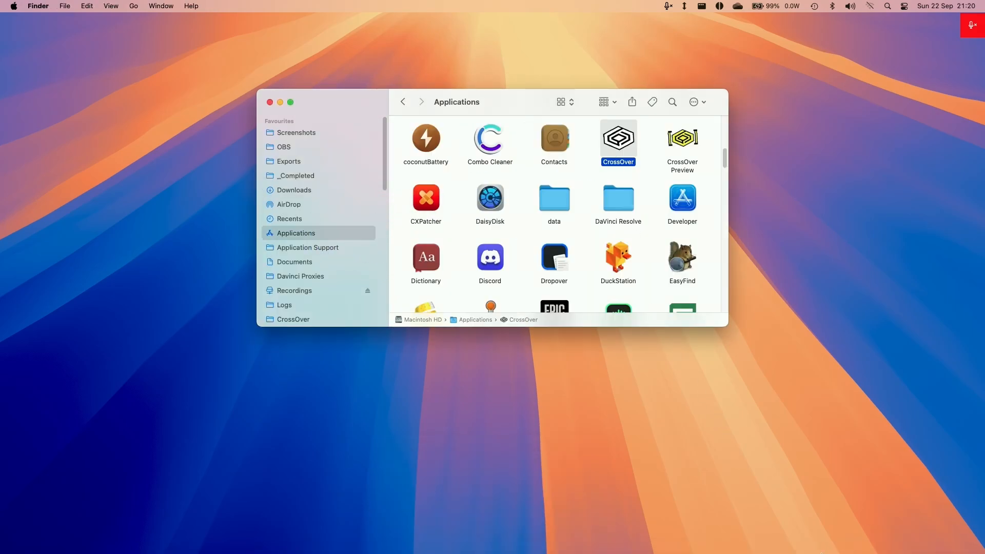
mouse_move(629, 289)
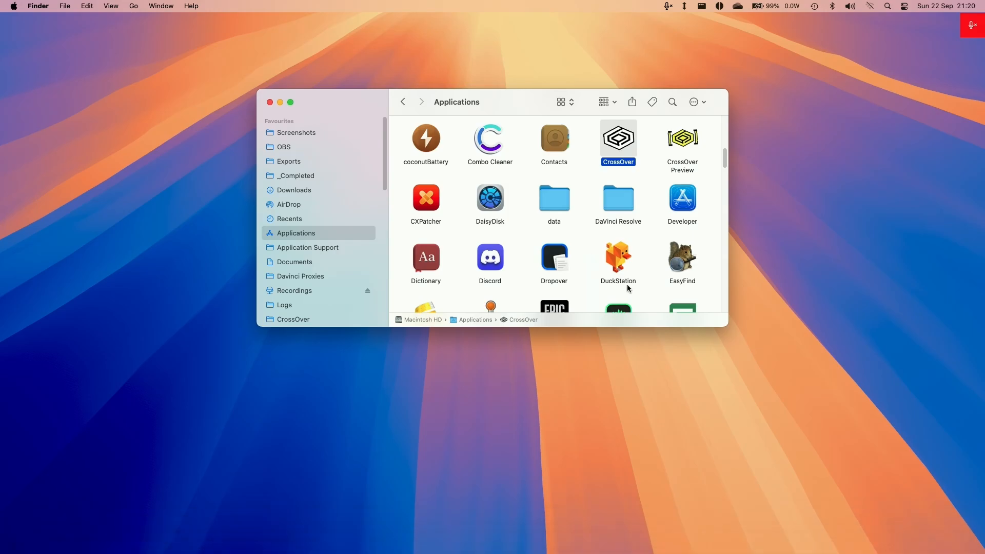
click(426, 197)
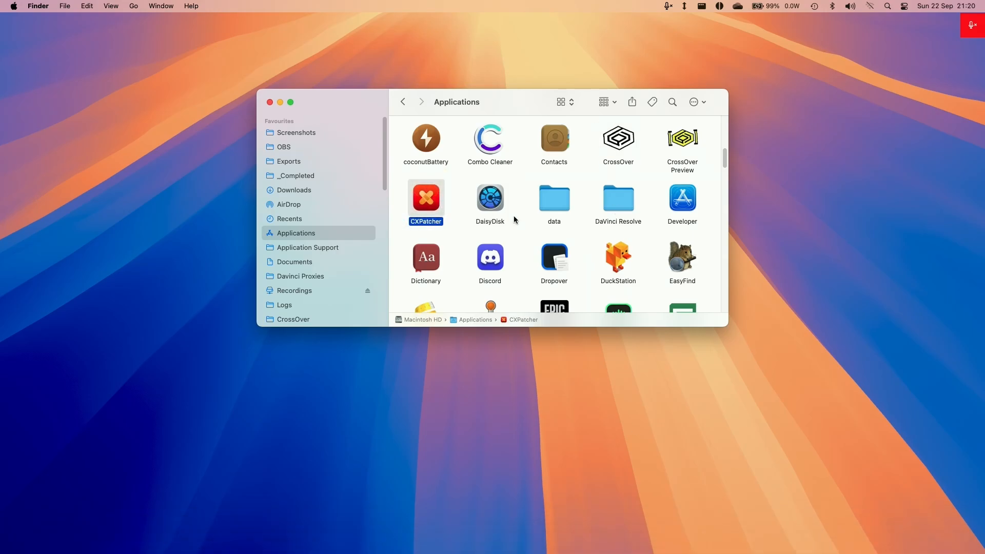
mouse_move(178, 112)
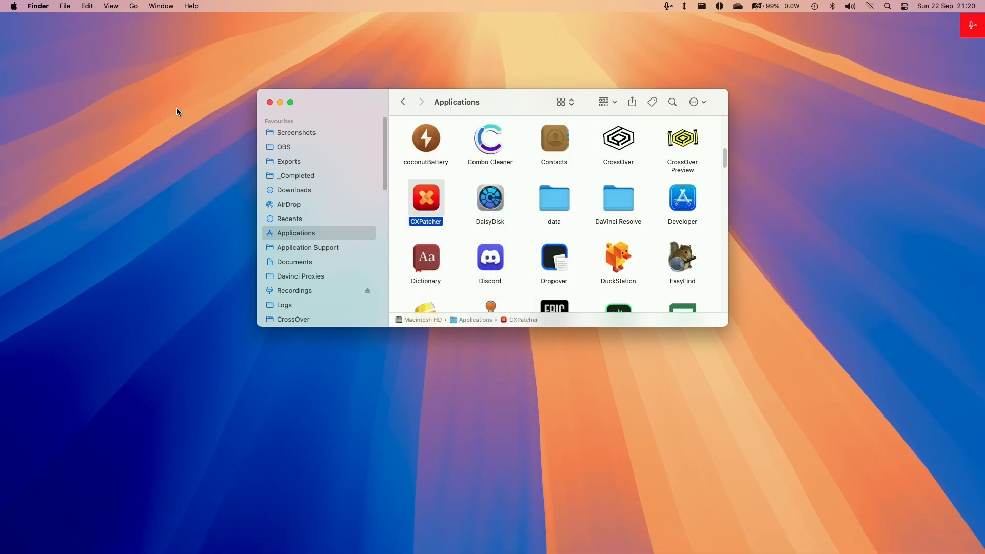
click(15, 6)
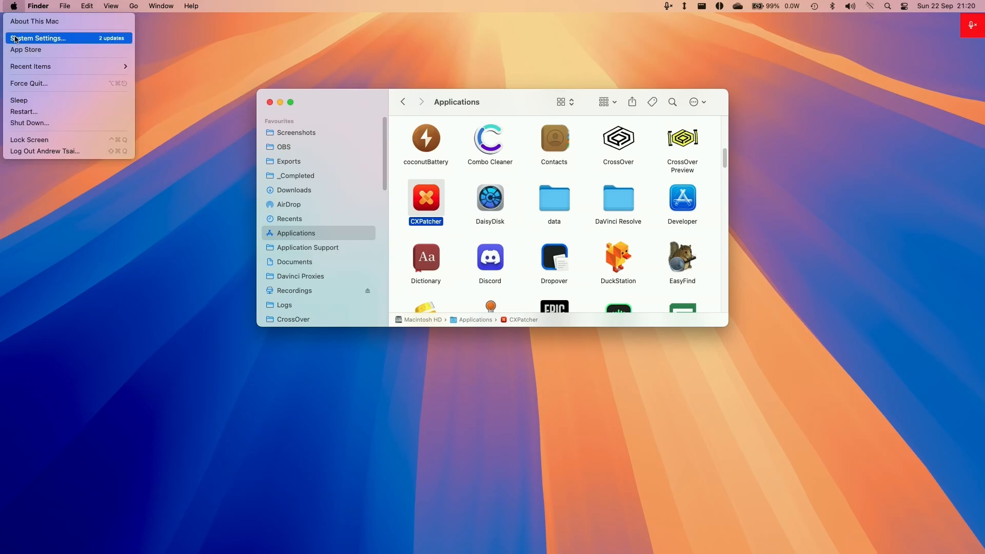
Use Open Anyway in Privacy & Security and authorise CXPatcher with the password.
click(36, 38)
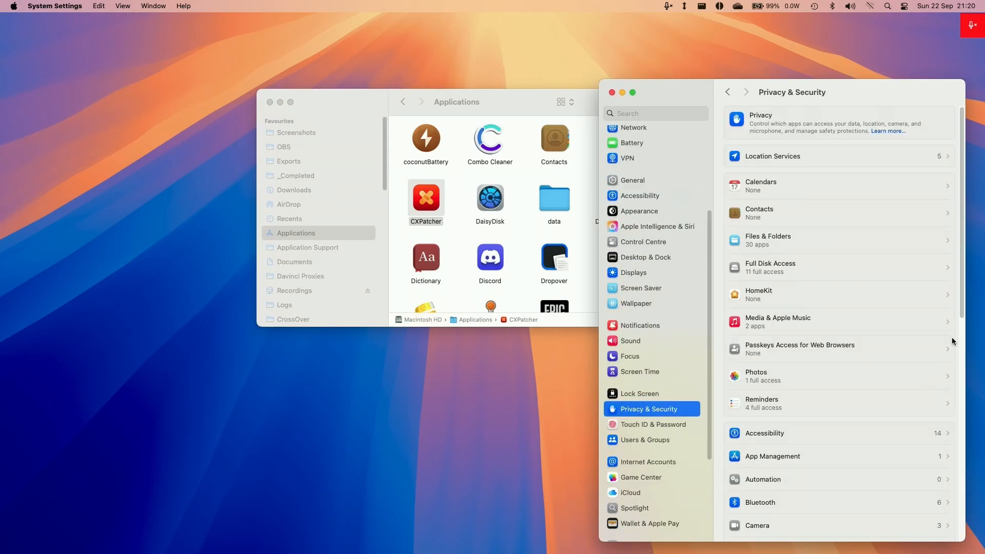
scroll(down, 3)
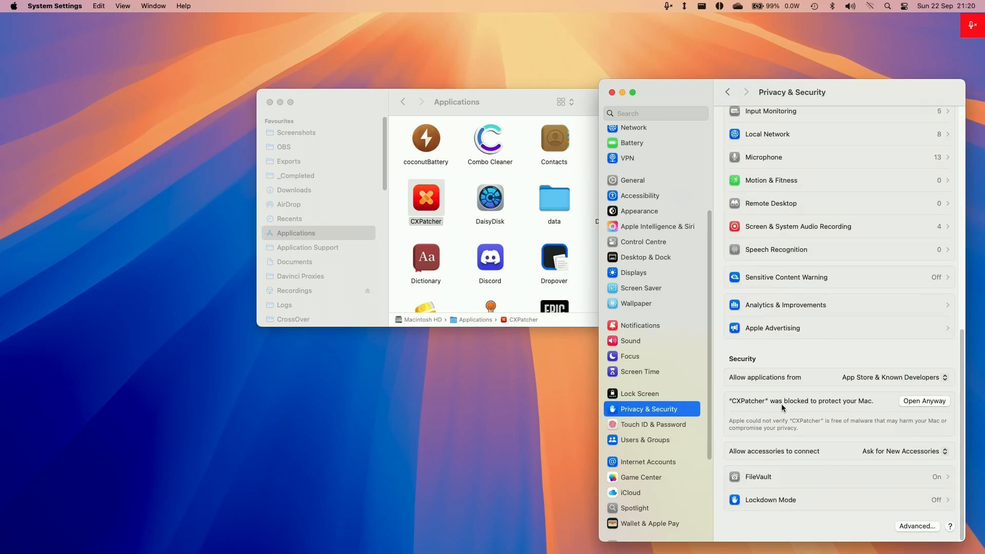
click(924, 401)
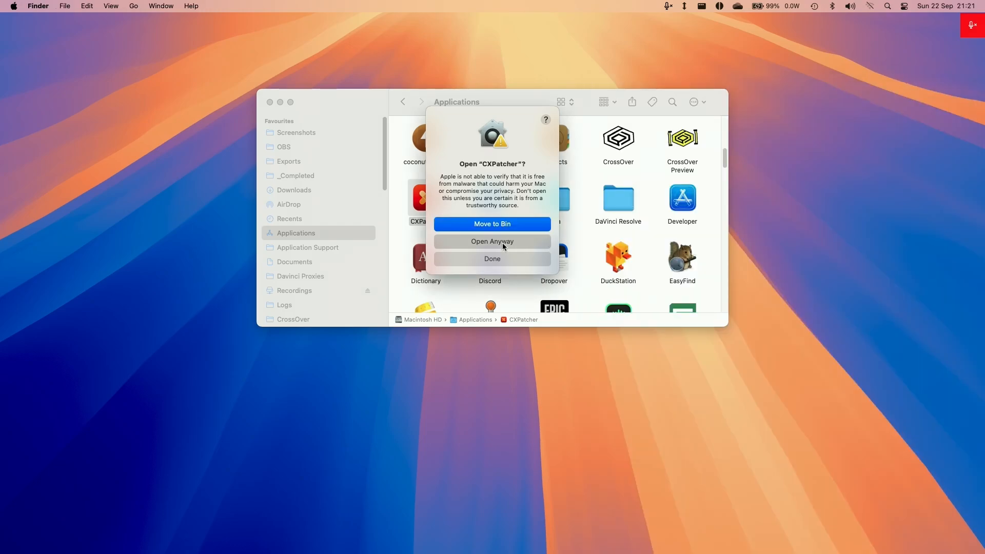
click(492, 241)
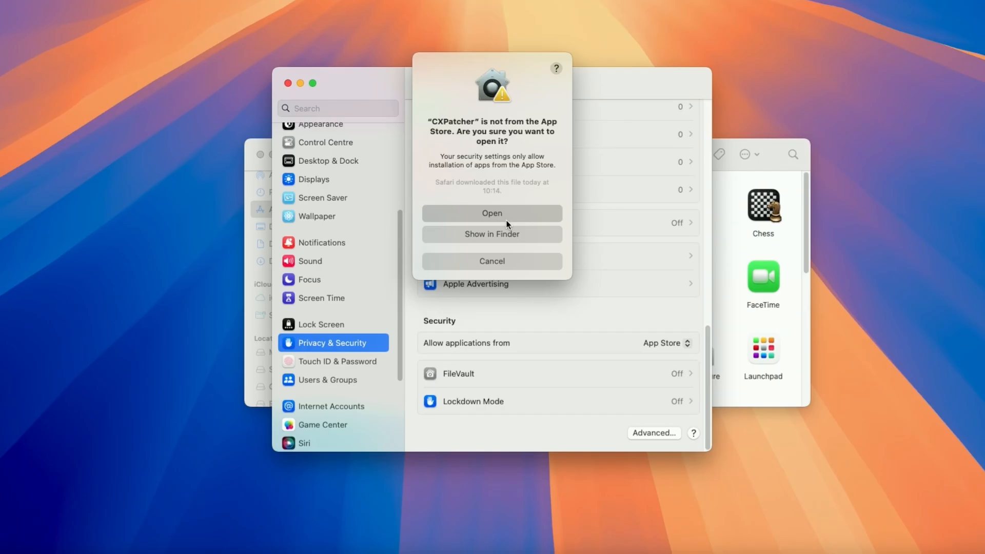
click(492, 213)
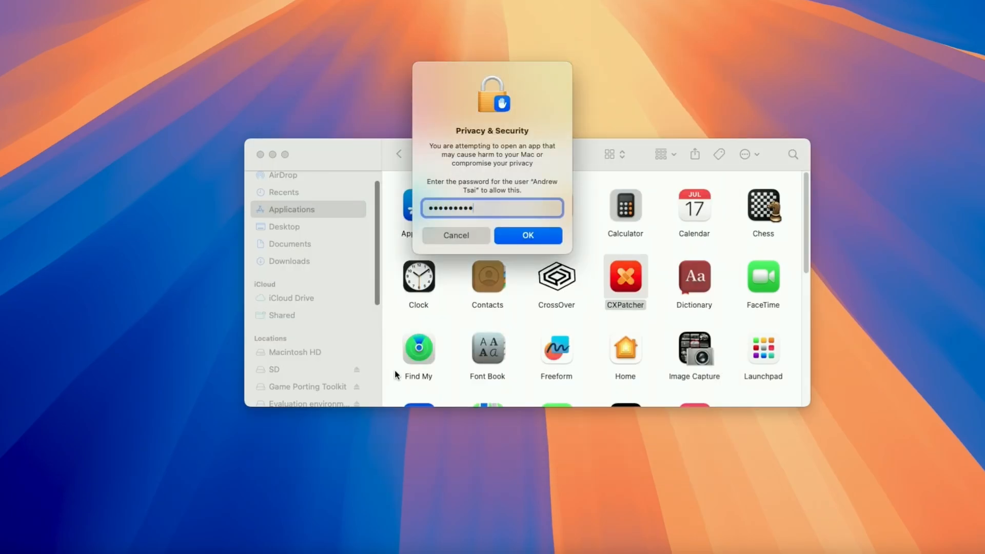
click(528, 235)
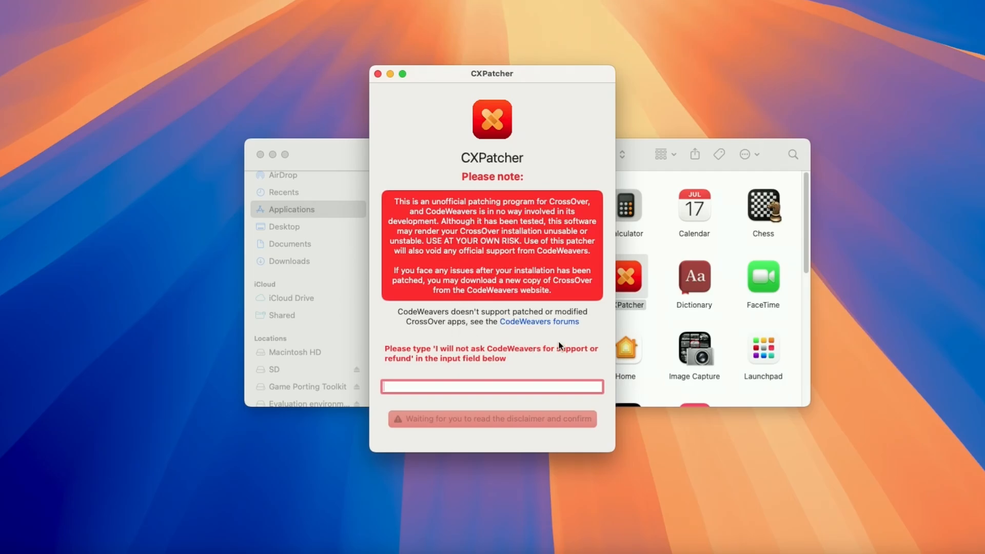
Type 'I will not ask CodeWeavers for support or refund' and agree to proceed.
click(492, 386)
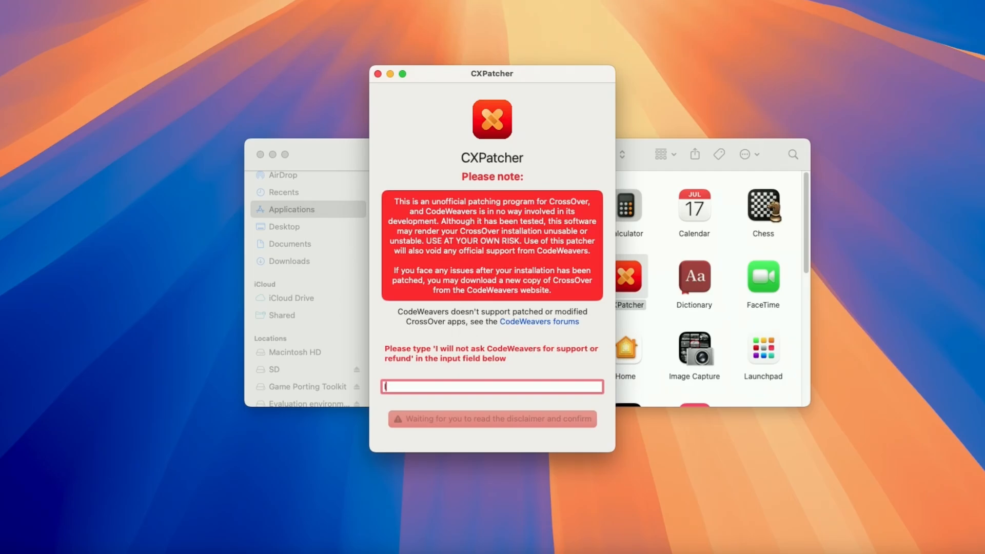
text(I will not ask Co)
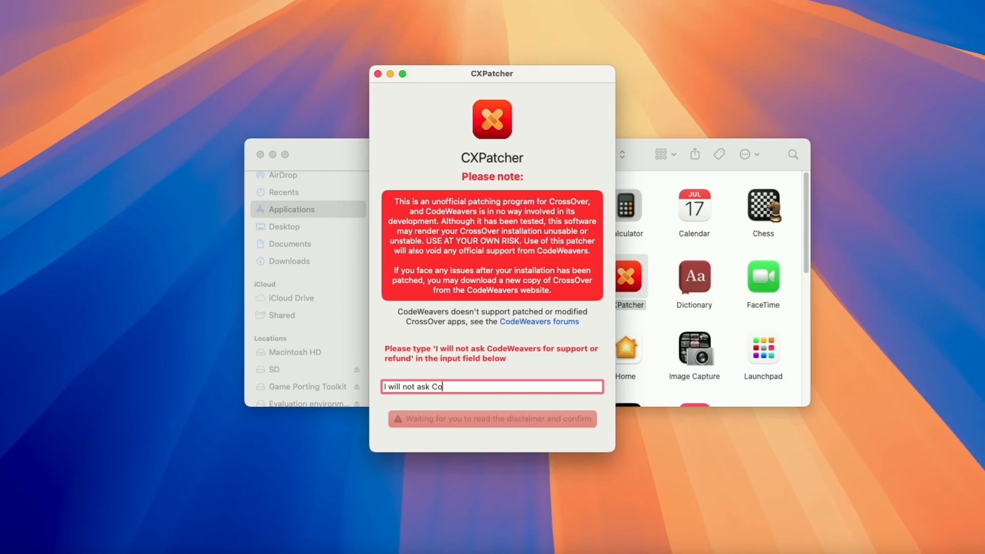
text(deWeavers f)
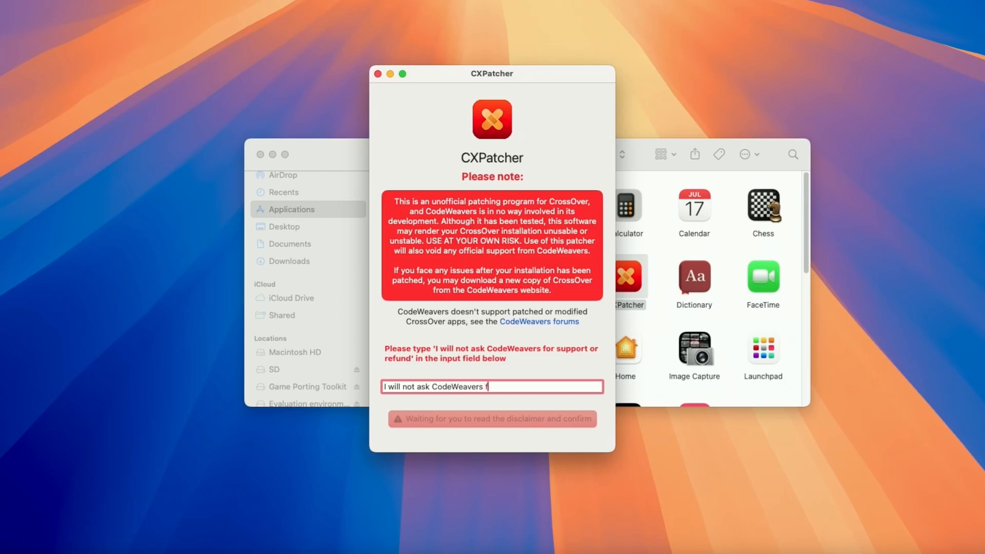
text(or support or)
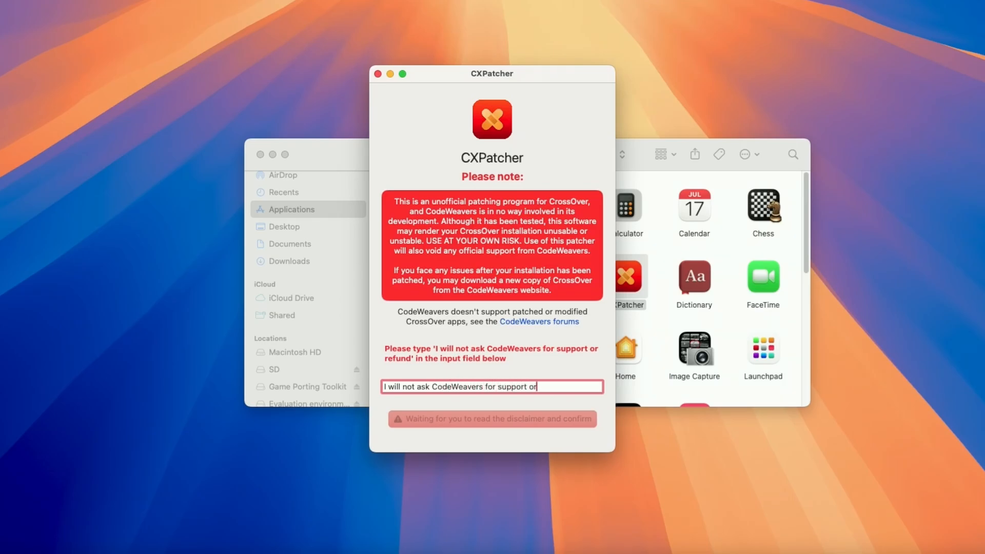
text(refund)
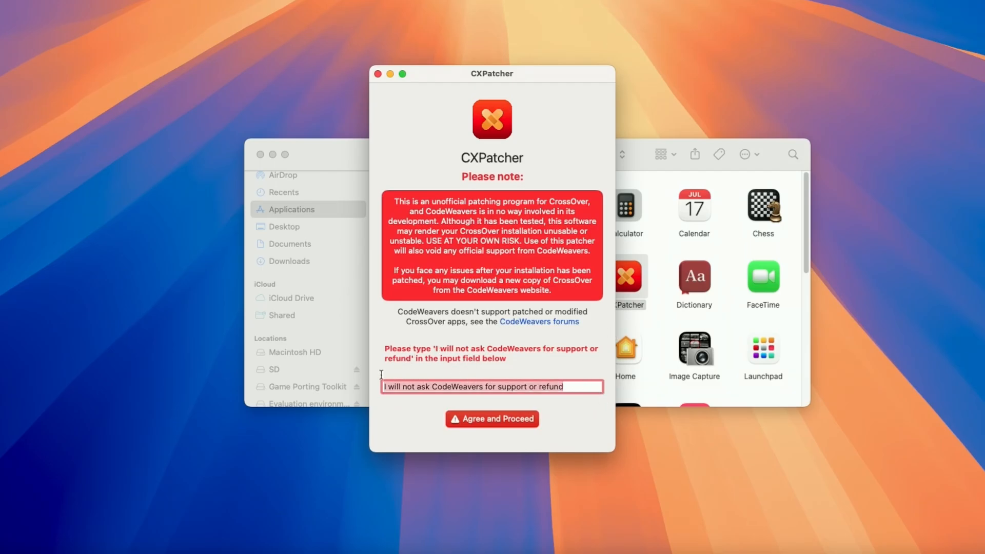
click(492, 419)
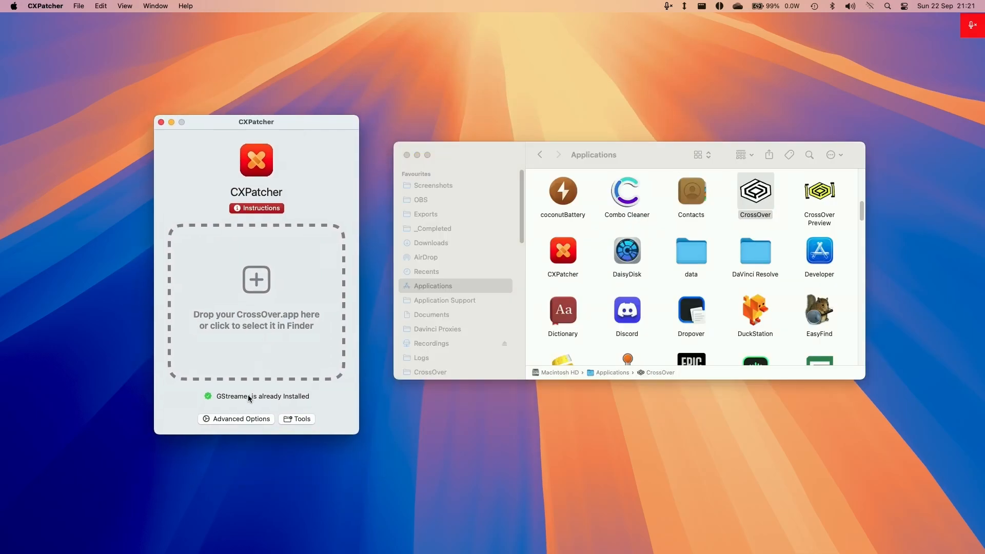
Enable Always Advertises AVX in CXPatcher's Advanced Options.
click(236, 419)
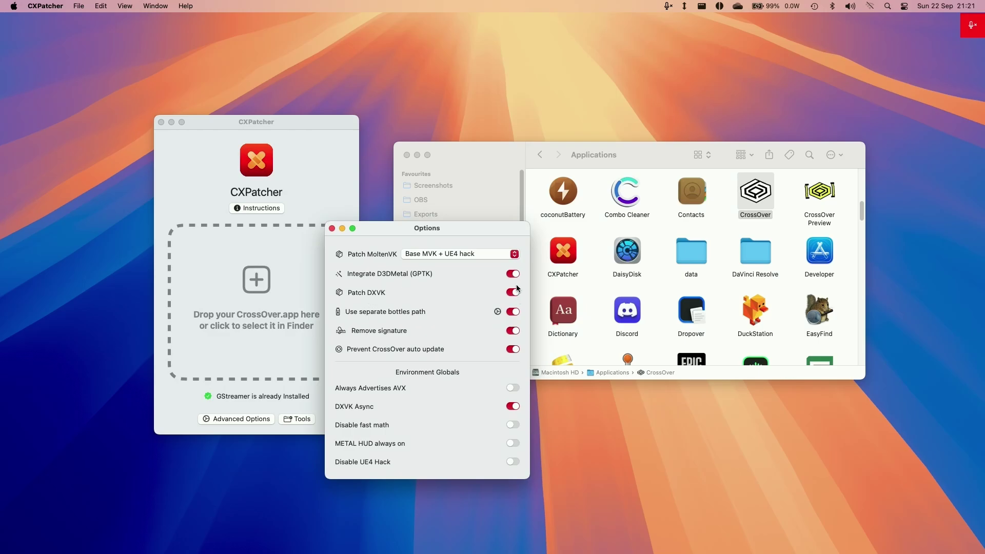
mouse_move(498, 313)
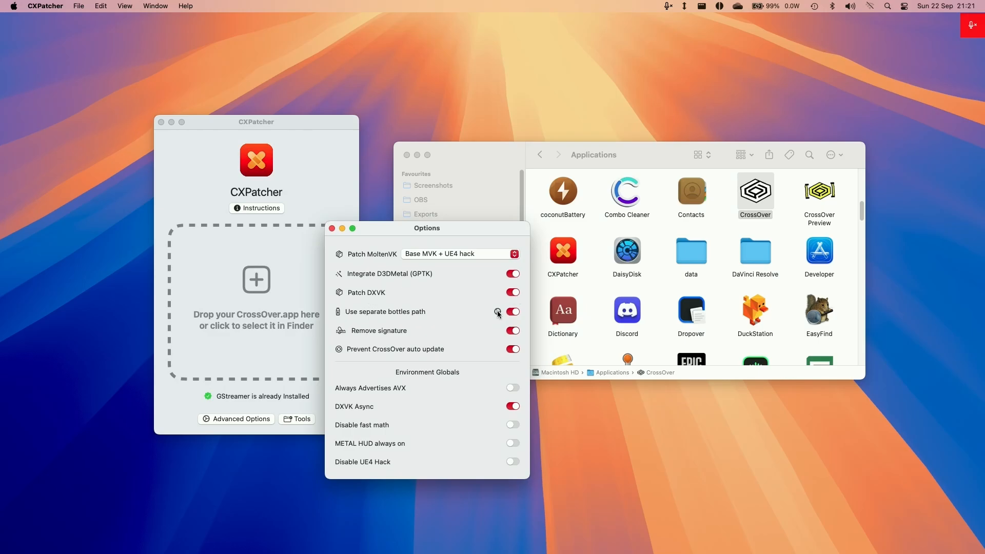
mouse_move(512, 389)
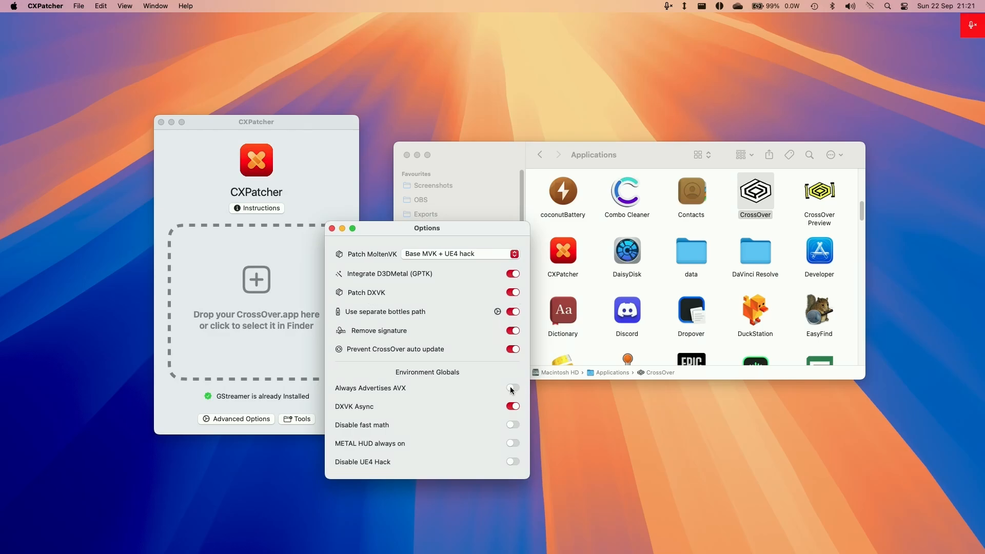
click(512, 388)
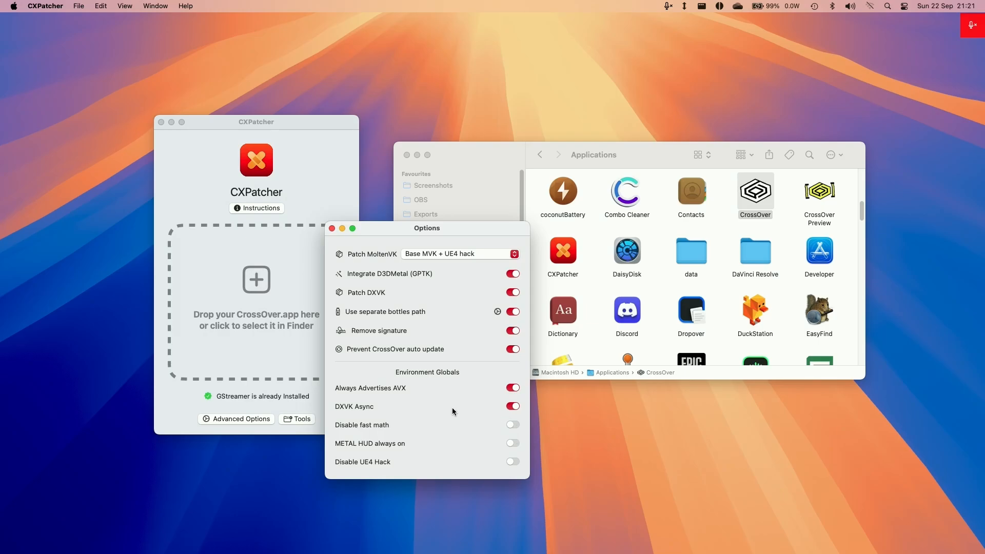
mouse_move(390, 417)
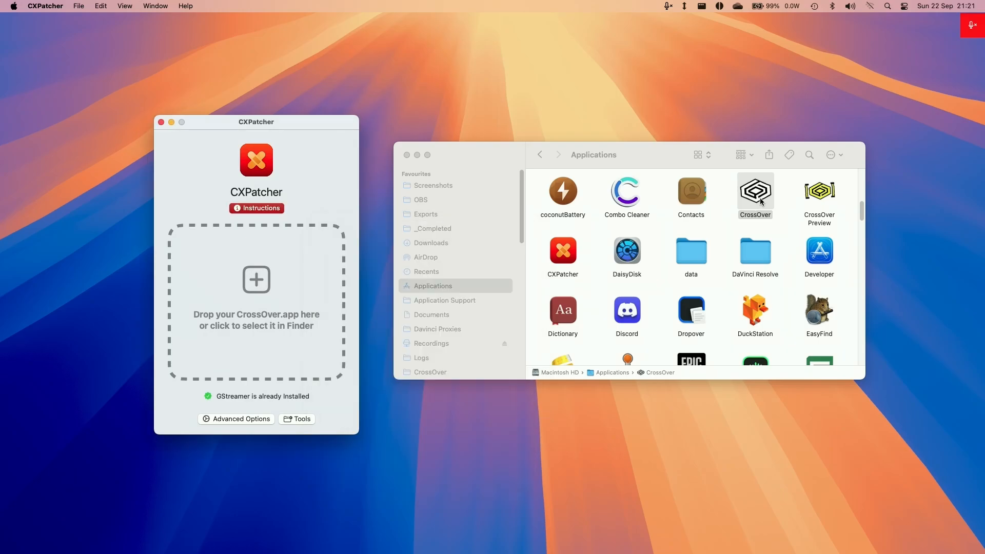
Give CrossOver.app to CXPatcher, then finish Steam Setup with Run Steam checked.
drag(755, 191, 292, 296)
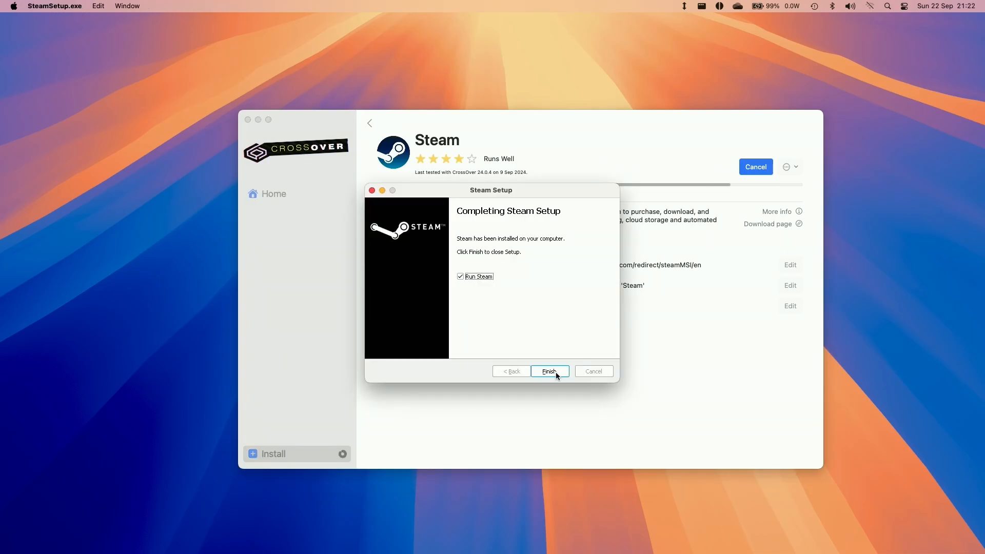
click(549, 371)
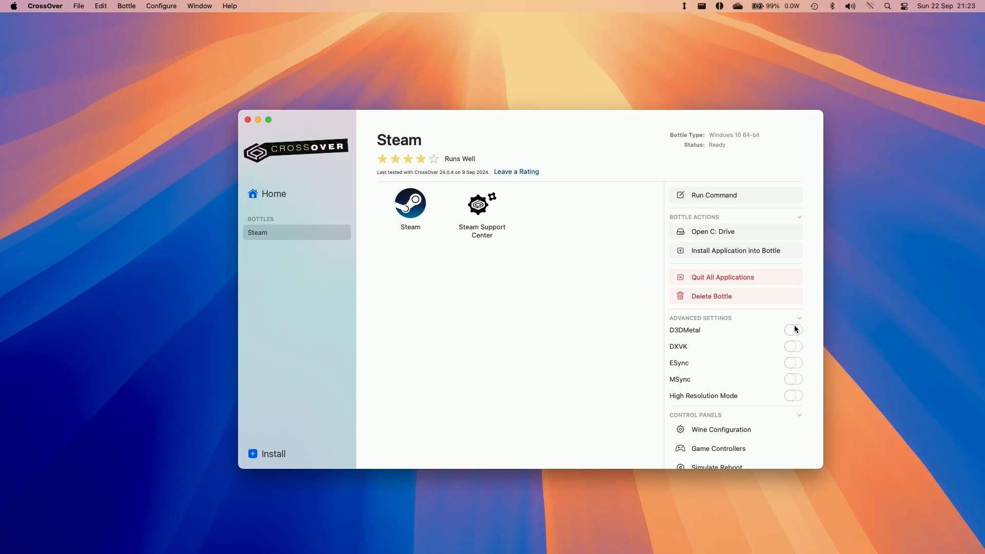
Turn on the D3DMetal and MSync toggles in the Steam bottle's advanced settings.
click(793, 379)
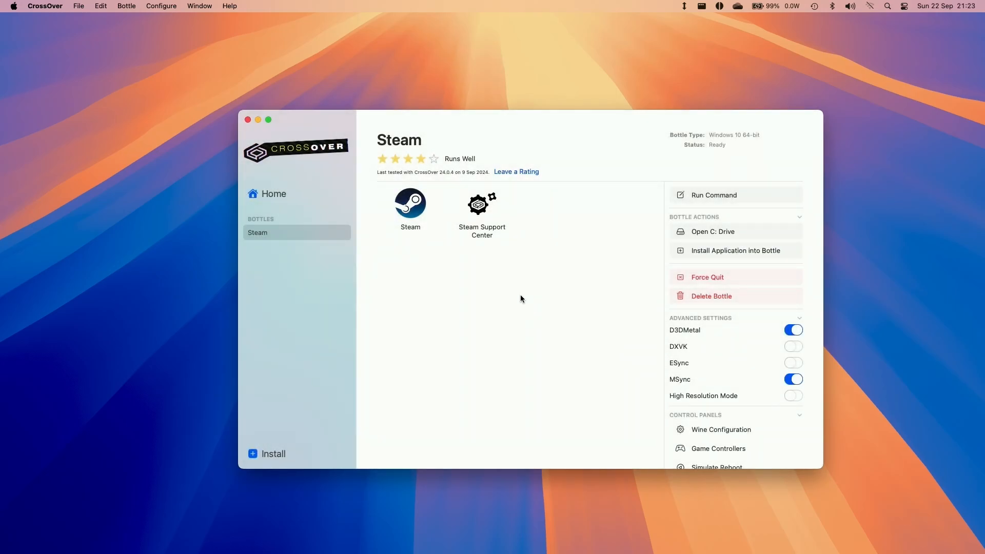
click(411, 203)
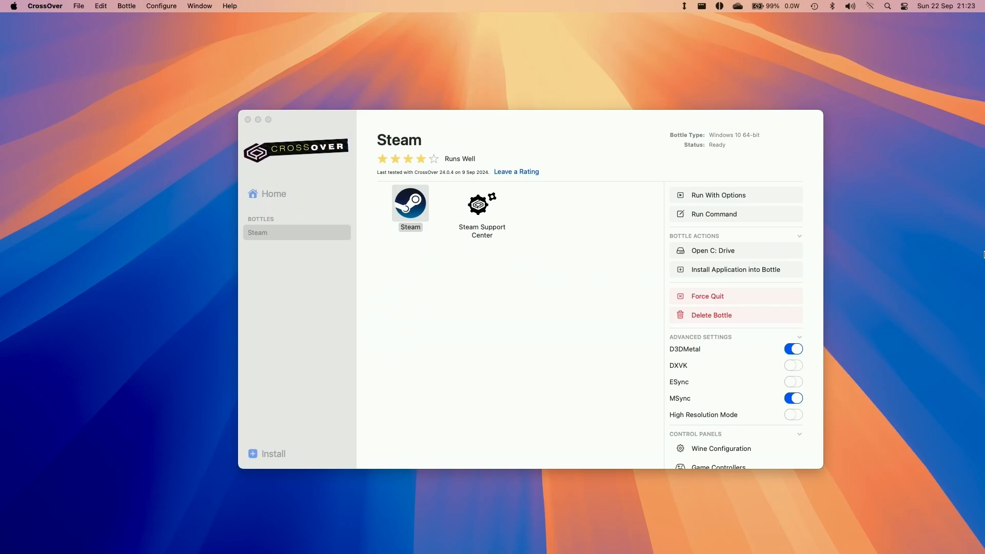
Start Steam from the bottle, go to Library Home, and focus the library search box.
double_click(410, 203)
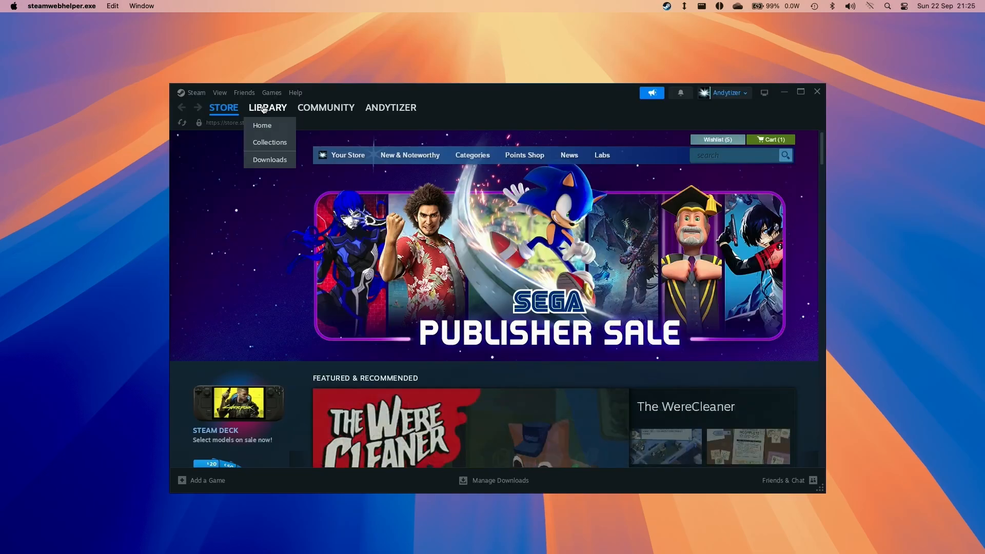
click(262, 125)
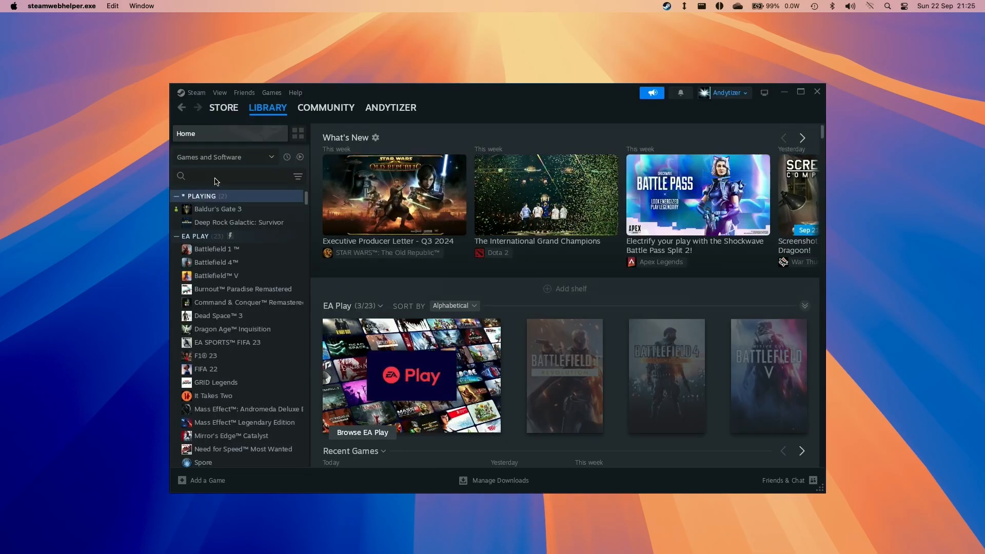
click(224, 108)
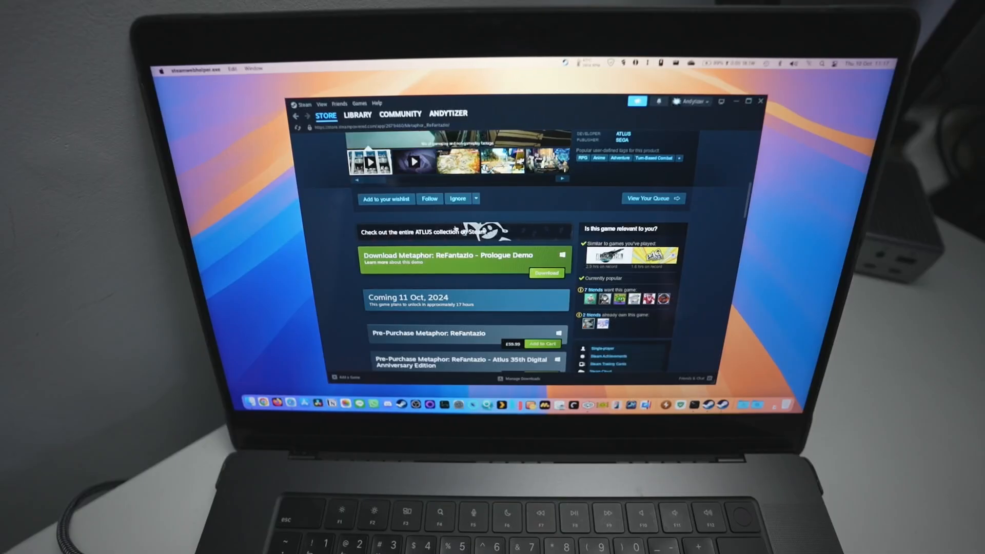
Download the Metaphor: ReFantazio Prologue Demo, play it, accept the EULA and Steam Input prompts.
click(358, 113)
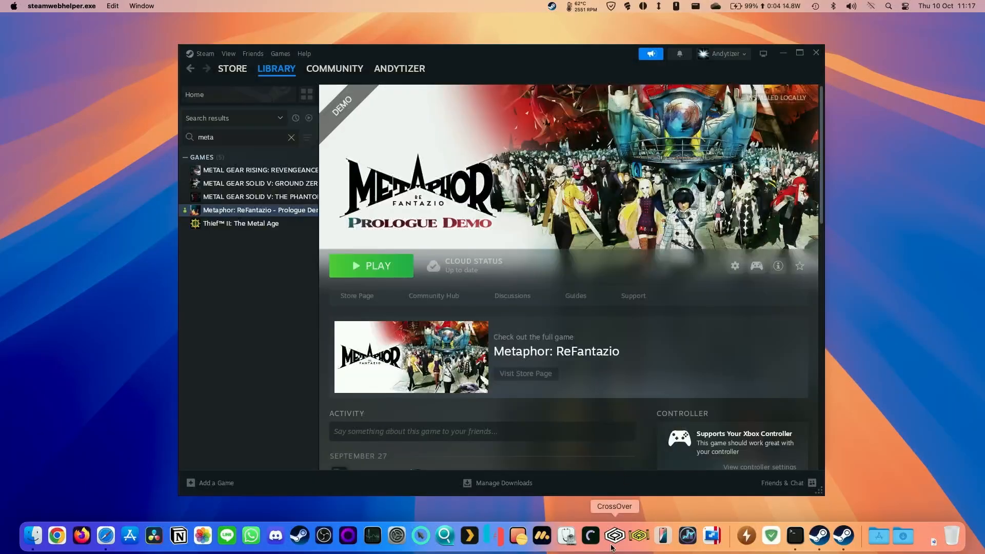
click(615, 536)
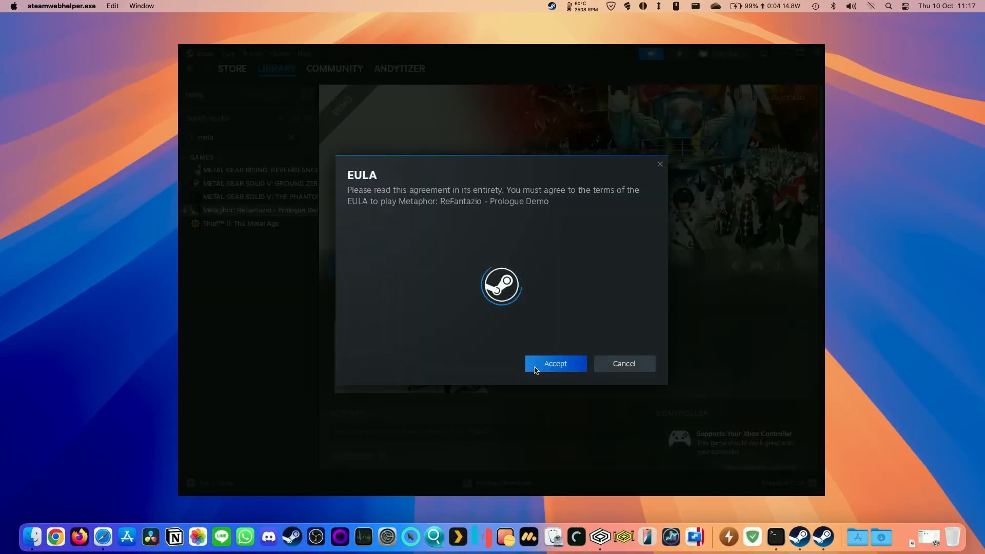
click(555, 363)
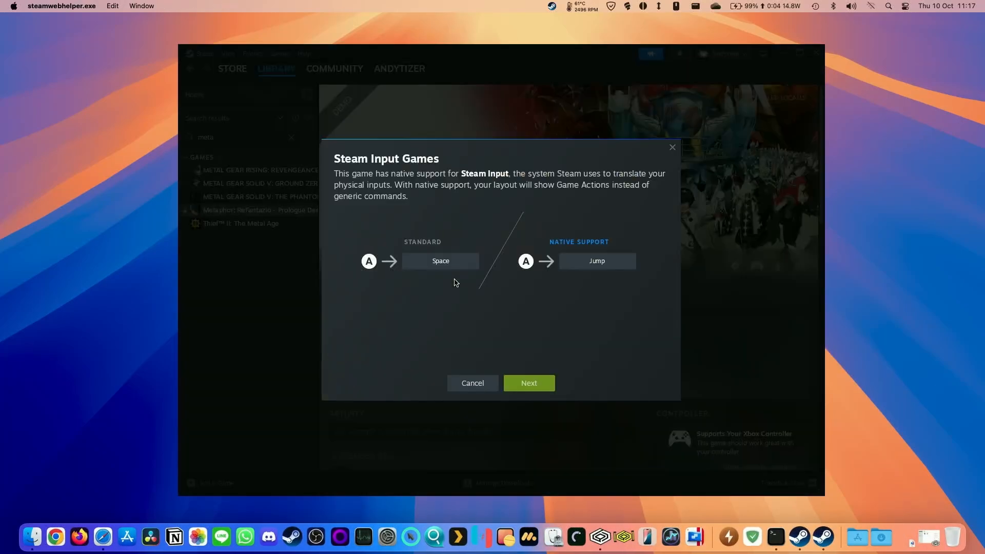
click(529, 383)
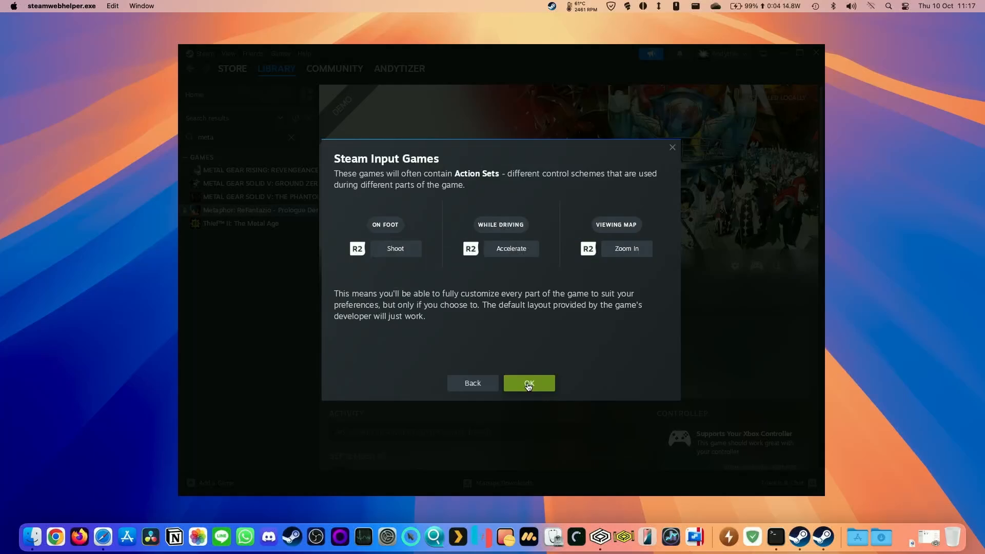
click(529, 383)
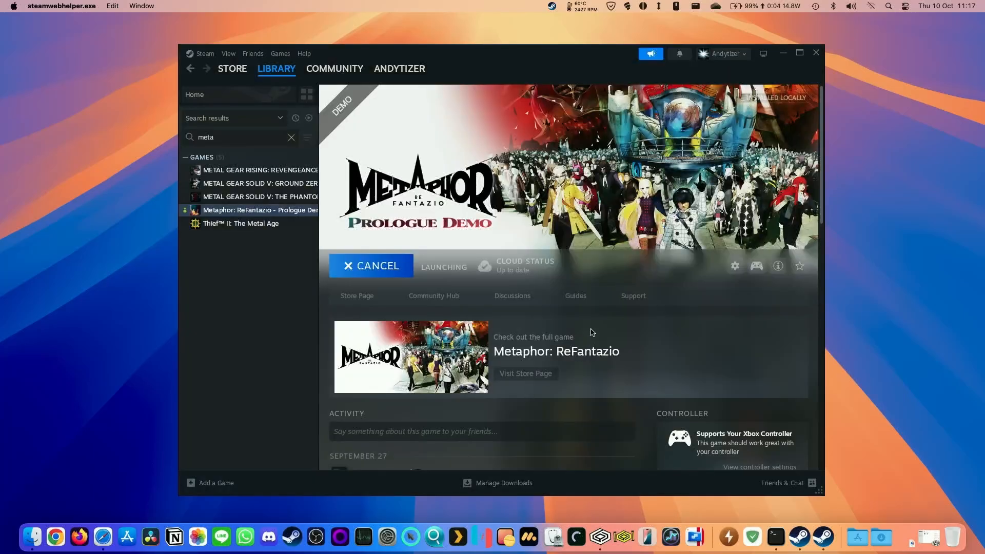